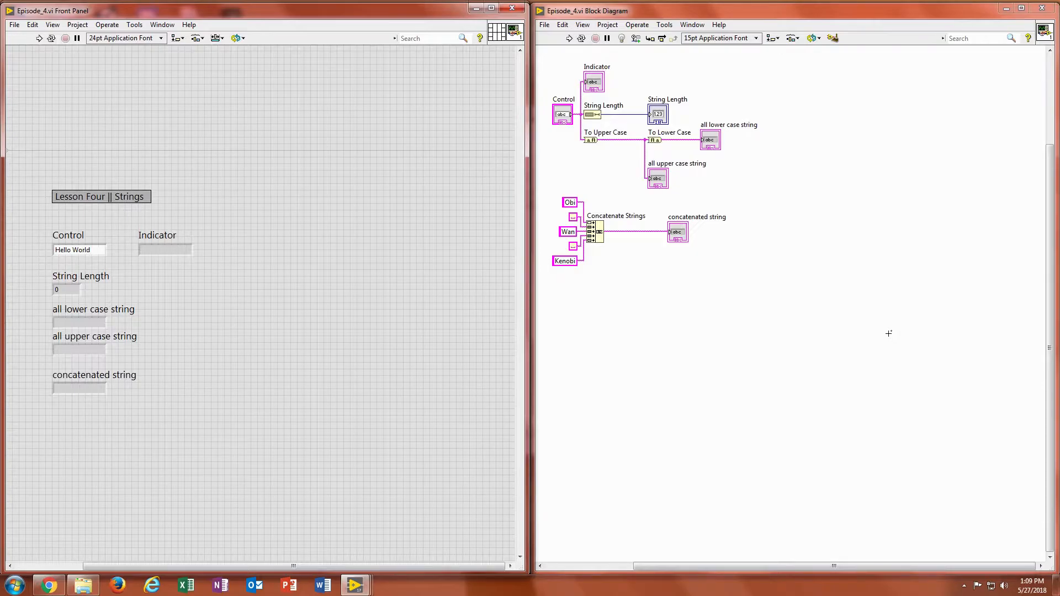
Run the Episode_4 string demo VI and point out the Indicator terminal on the panel
{"action": "left_click", "coordinate": [165, 250]}
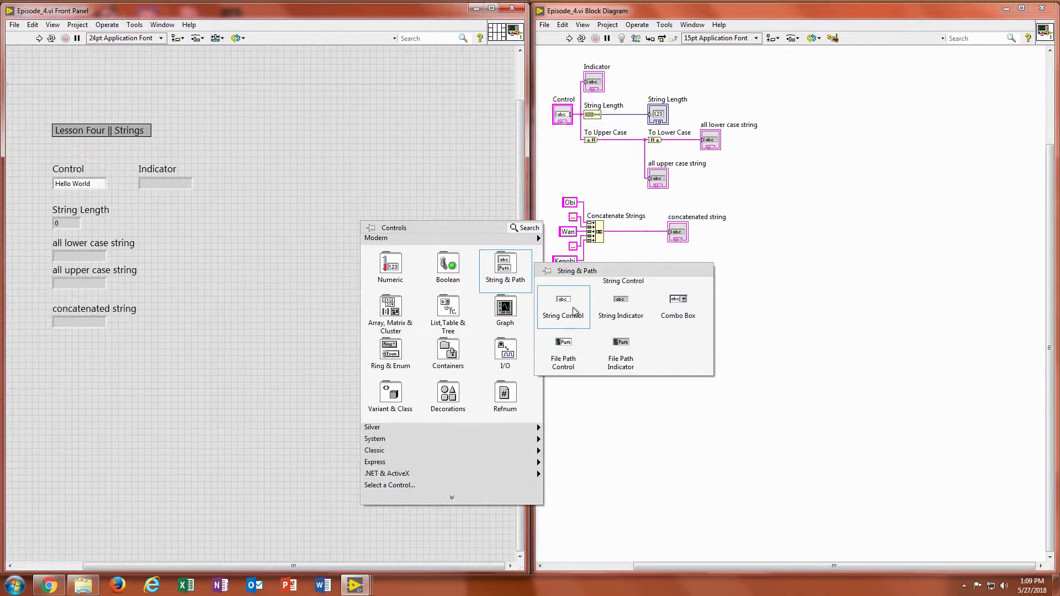
{"action": "mouse_move", "coordinate": [619, 306]}
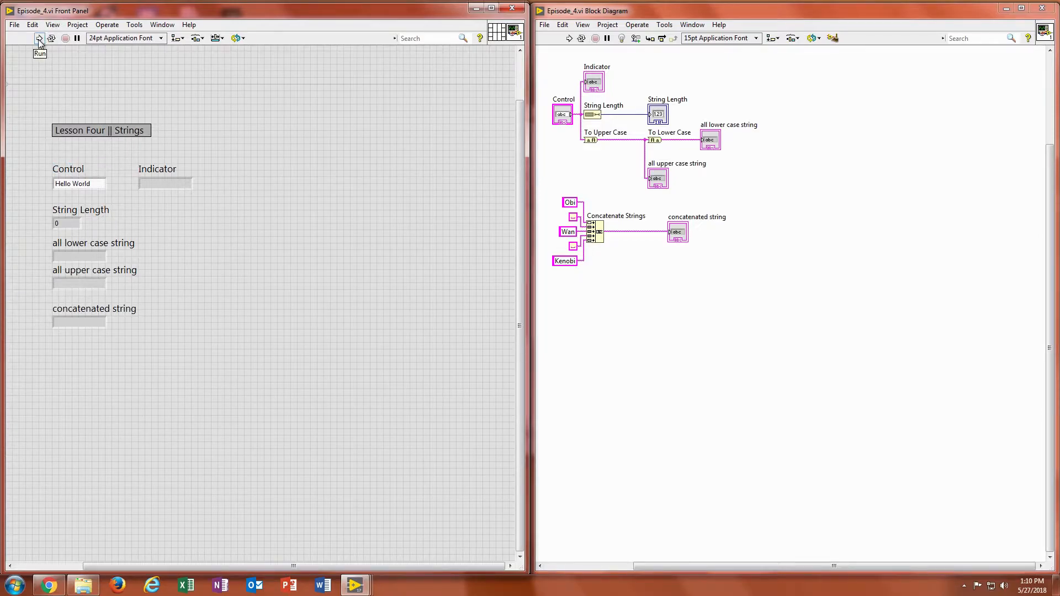
{"action": "left_click", "coordinate": [39, 38]}
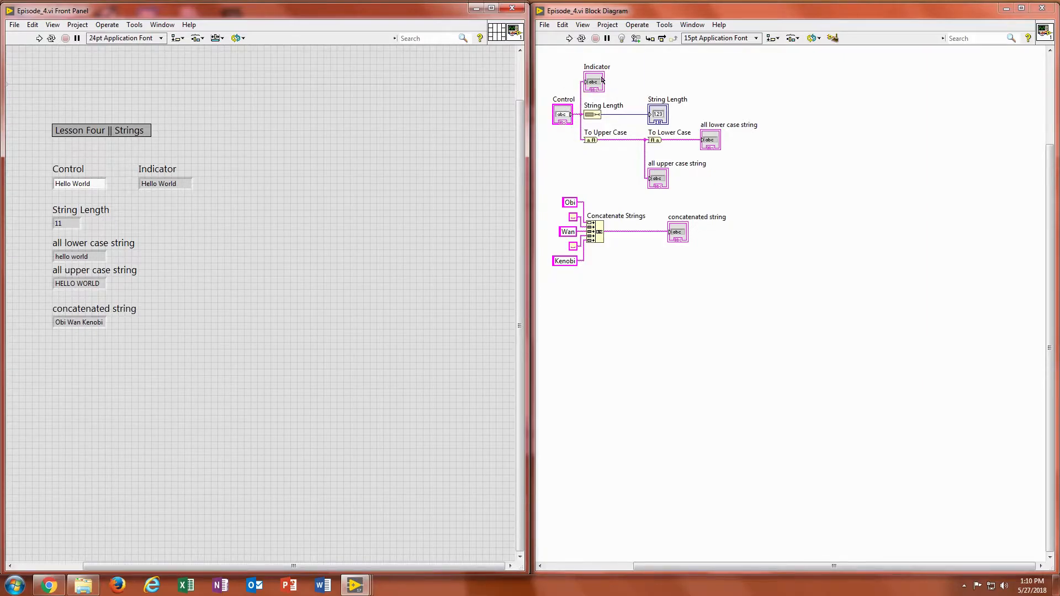
{"action": "left_click", "coordinate": [156, 168]}
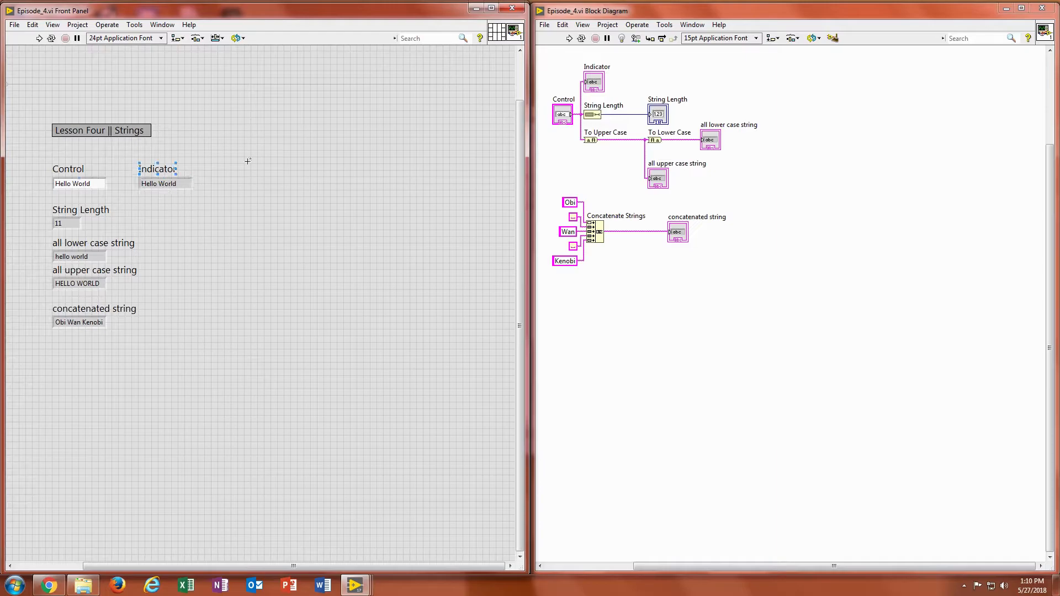
{"action": "left_click", "coordinate": [78, 183]}
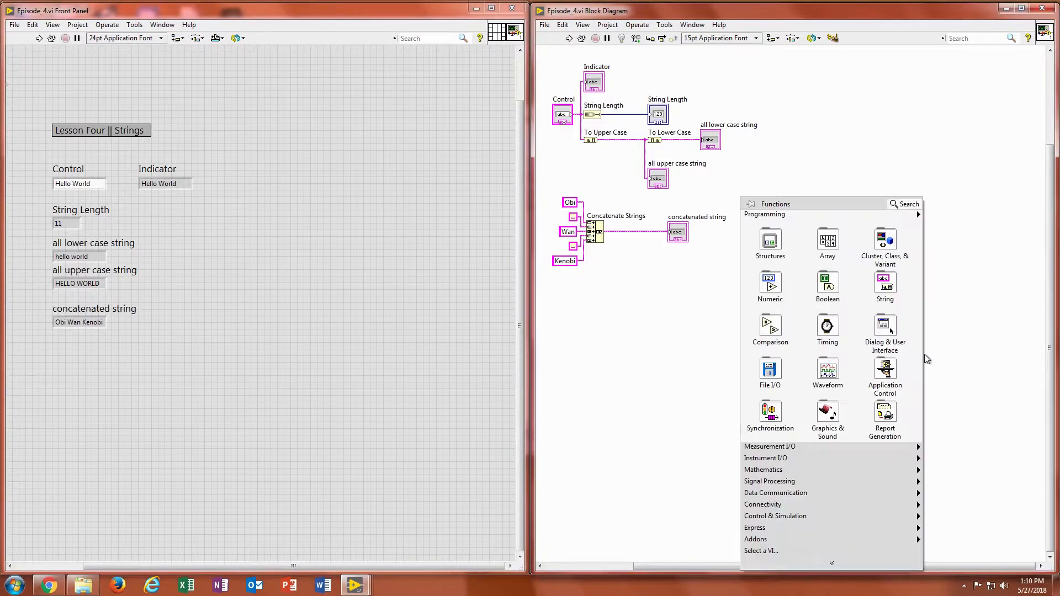
{"action": "mouse_move", "coordinate": [827, 285]}
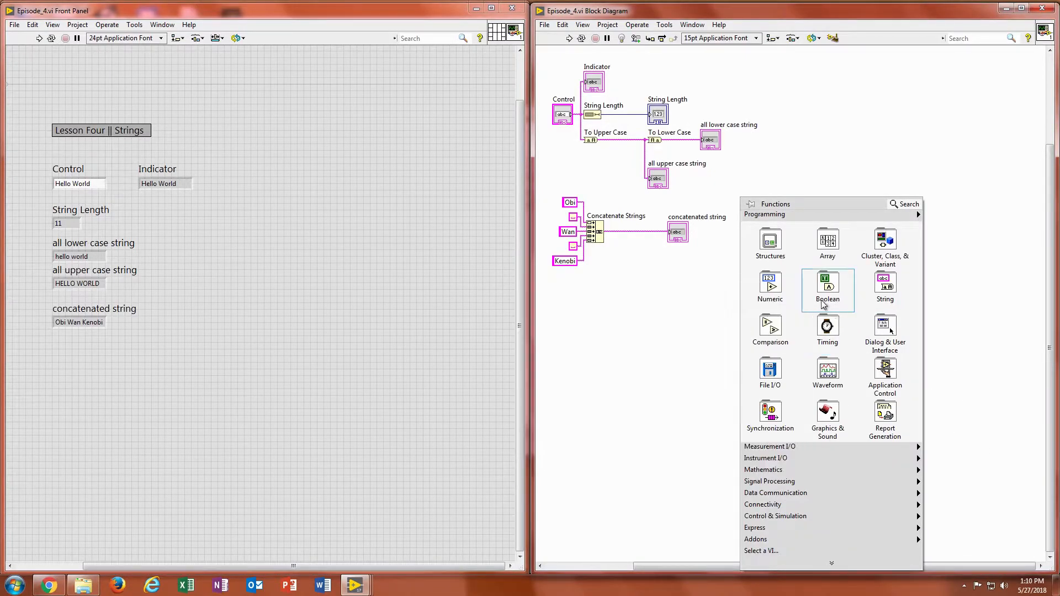
{"action": "left_click", "coordinate": [827, 283]}
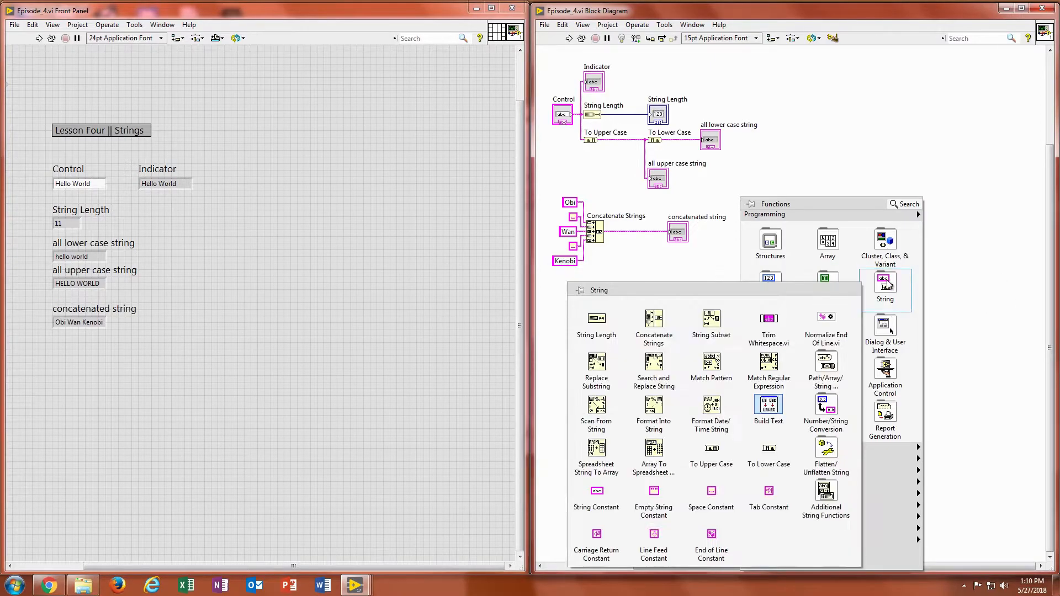
{"action": "mouse_move", "coordinate": [595, 318]}
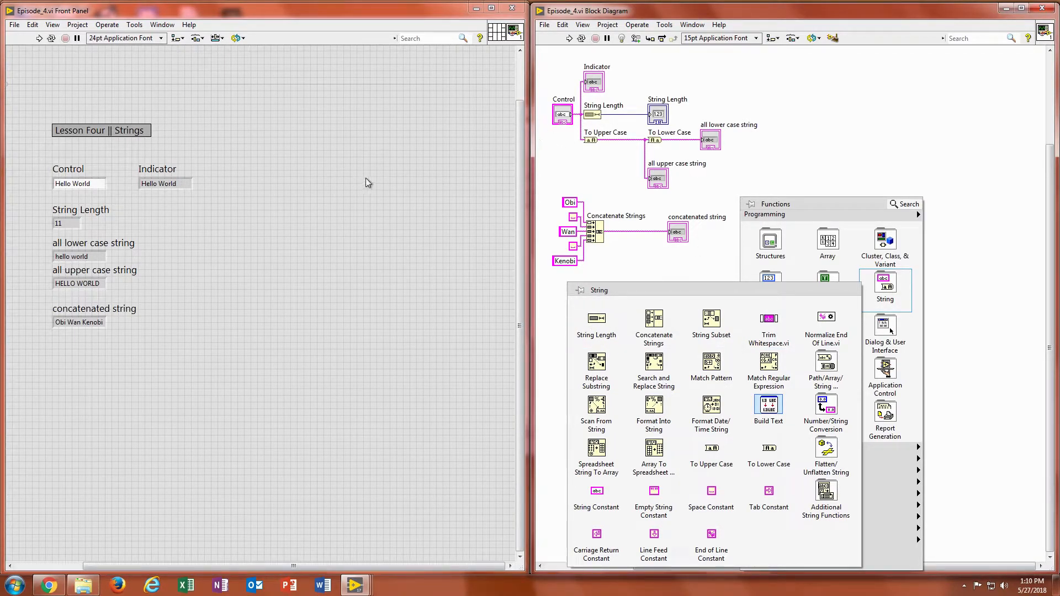
{"action": "left_click", "coordinate": [573, 118]}
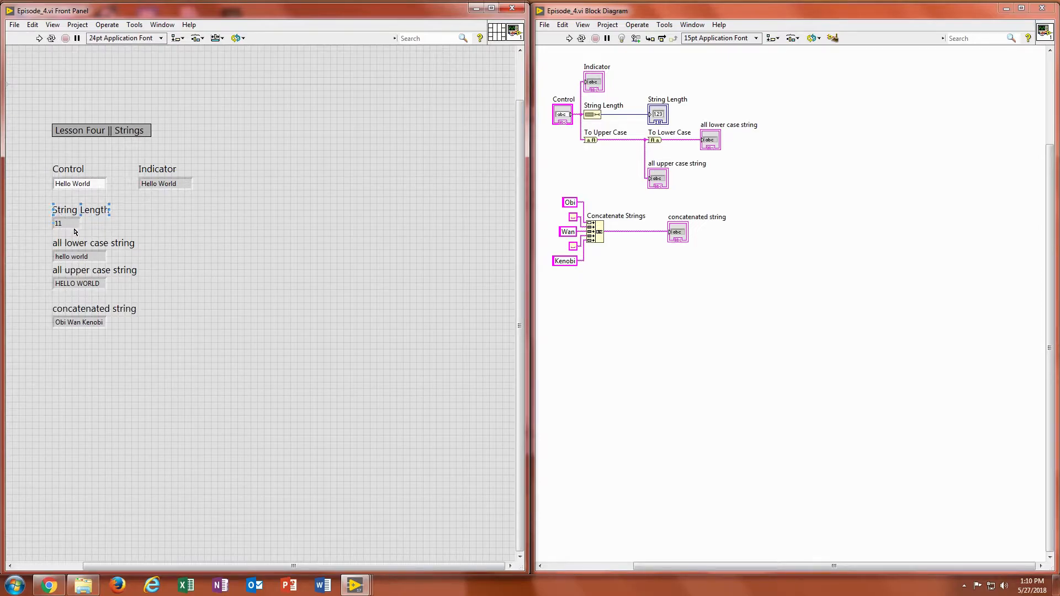
Reposition the all lower case string indicator terminal slightly right on the diagram
{"action": "left_click", "coordinate": [79, 183]}
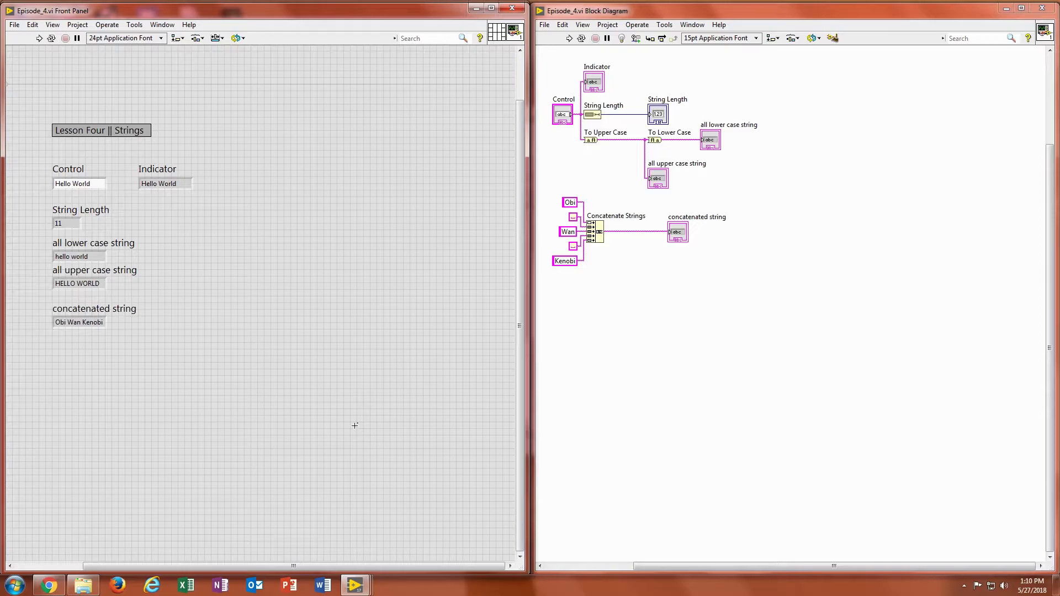
{"action": "left_click", "coordinate": [94, 243]}
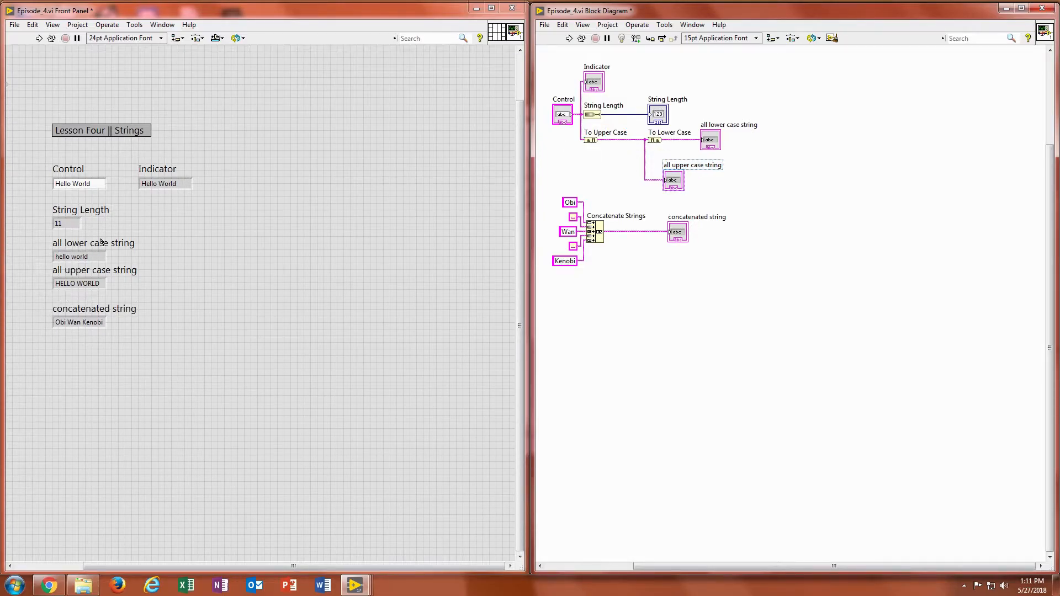
{"action": "left_click_drag", "start_coordinate": [729, 134], "coordinate": [709, 133]}
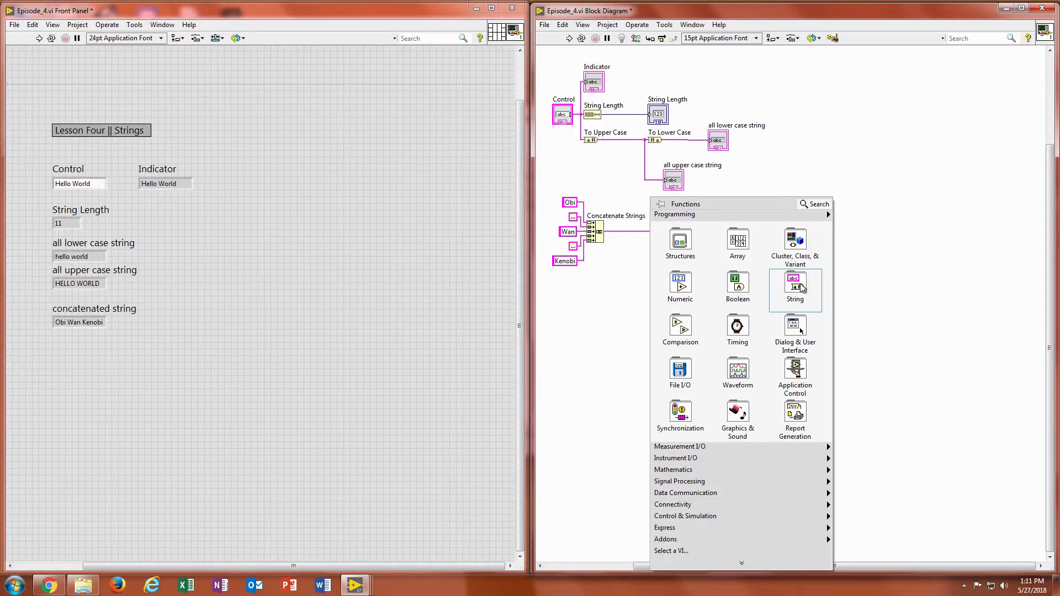
{"action": "left_click", "coordinate": [794, 281]}
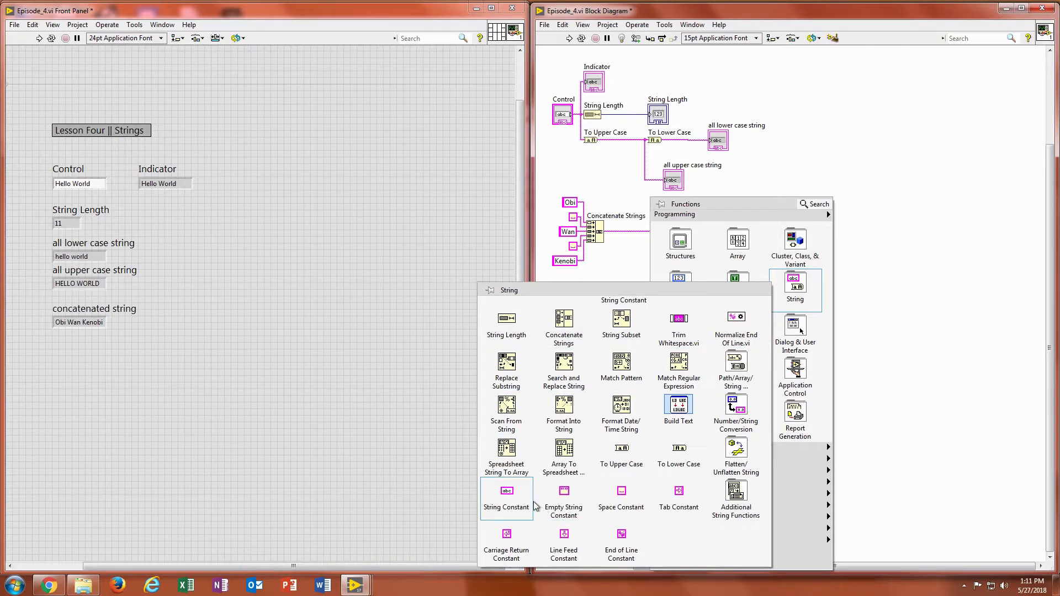
{"action": "mouse_move", "coordinate": [563, 451]}
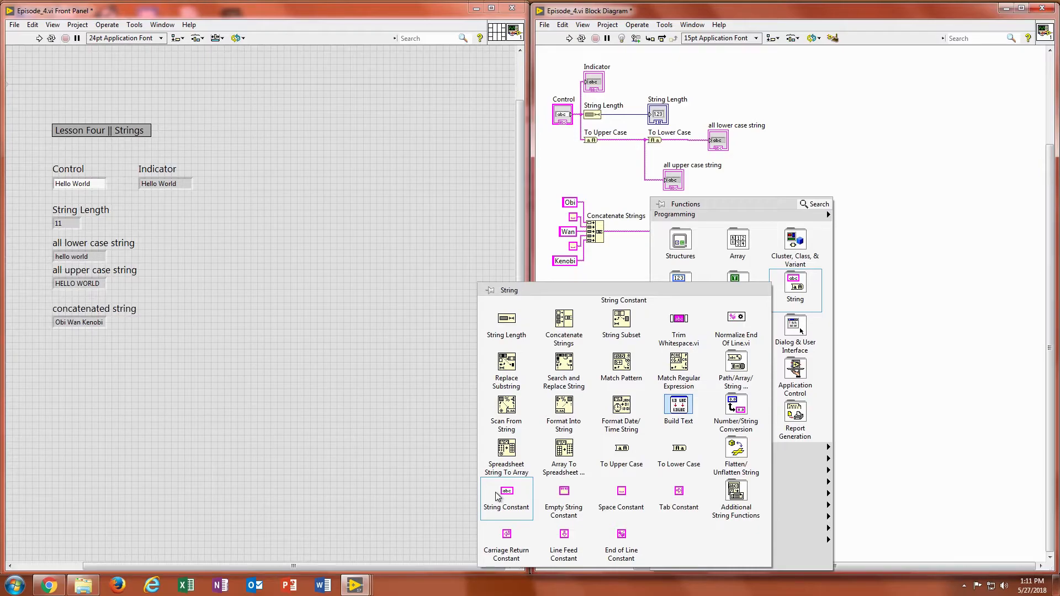
{"action": "mouse_move", "coordinate": [620, 498]}
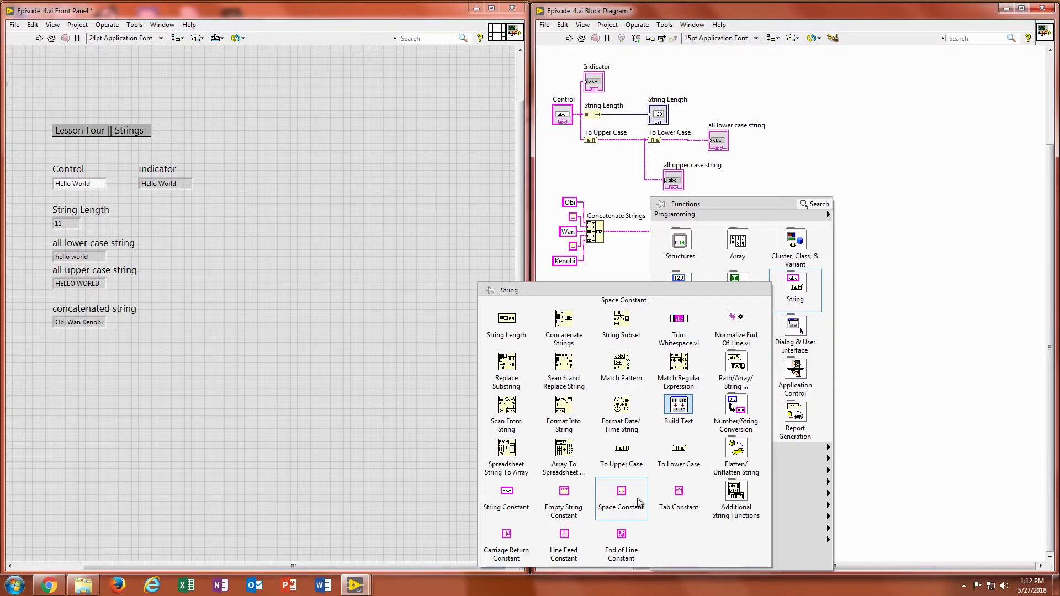
{"action": "mouse_move", "coordinate": [619, 366]}
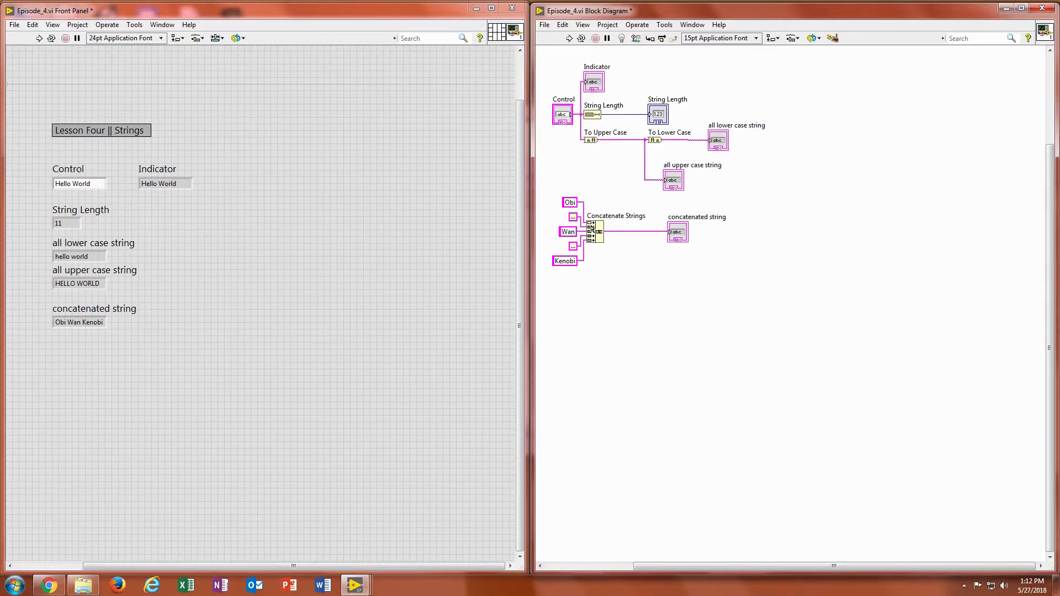
Switch from the string demo to the Problem_4 guessing VI front panel
{"action": "left_click", "coordinate": [569, 202]}
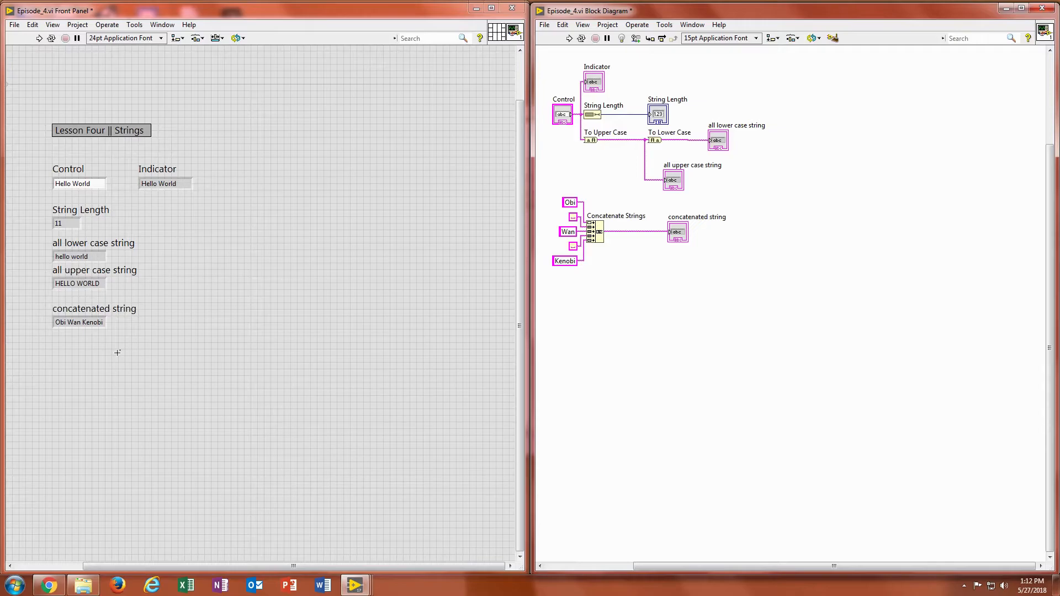
{"action": "mouse_move", "coordinate": [200, 372]}
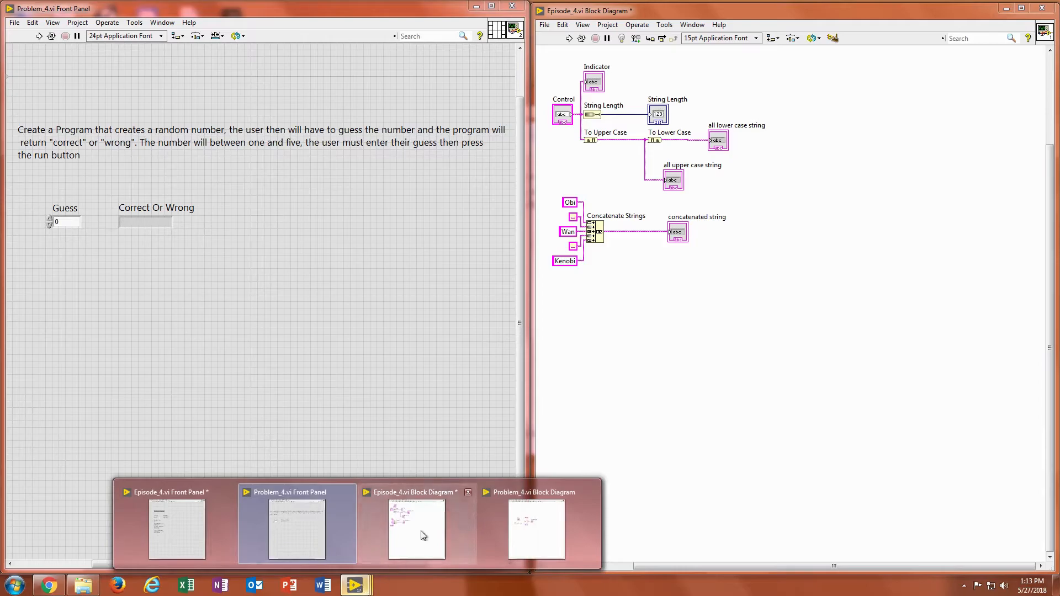
{"action": "mouse_move", "coordinate": [520, 529]}
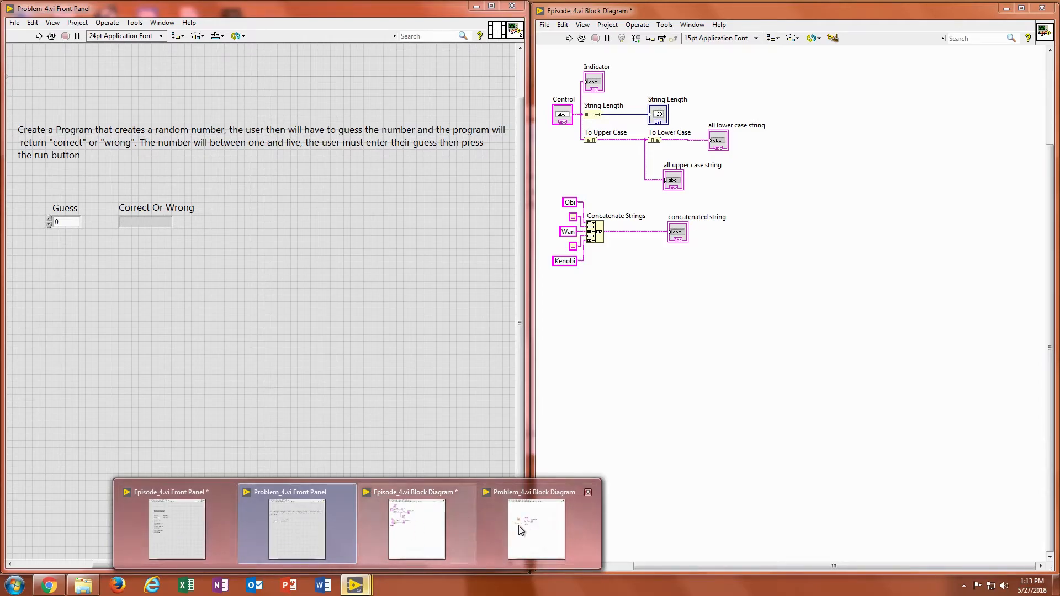
Show the Problem_4 block diagram and move the Guess terminal slightly left
{"action": "left_click", "coordinate": [535, 528]}
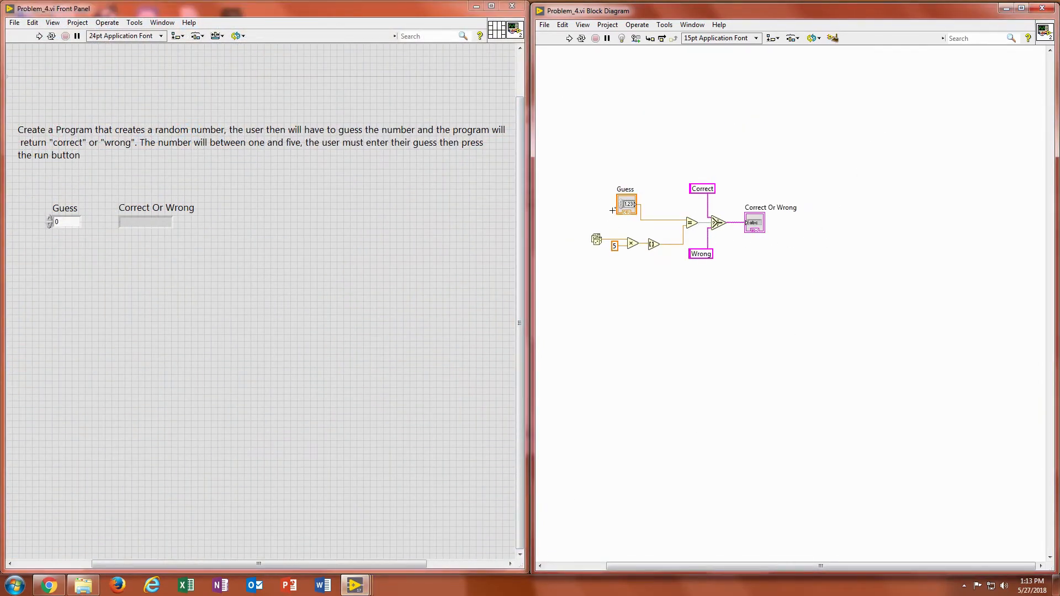
{"action": "left_click_drag", "start_coordinate": [625, 205], "coordinate": [600, 205]}
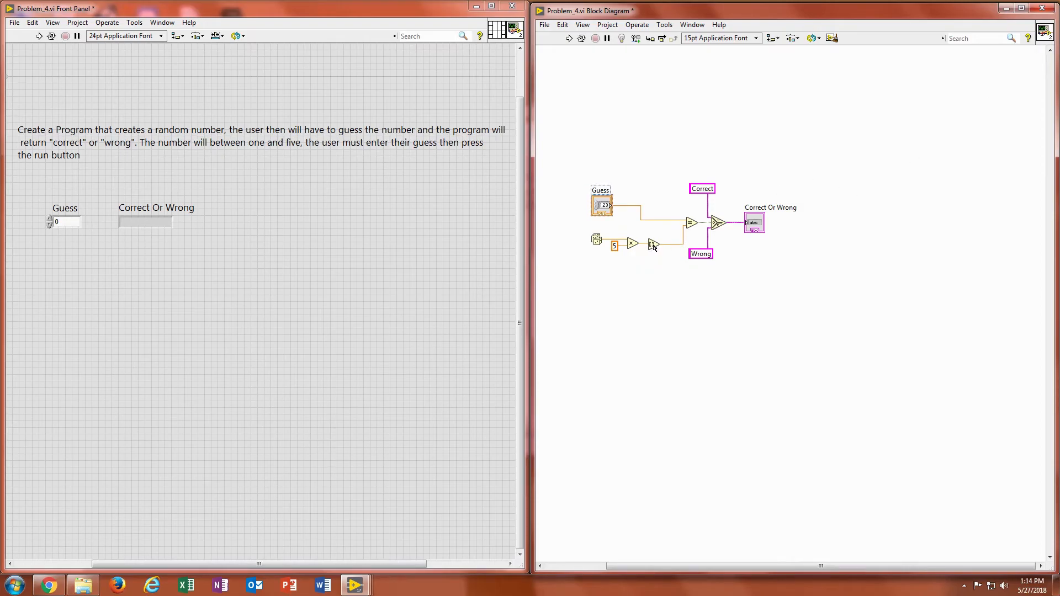
Show the Round To Nearest label on the rounding node and place it just below the node
{"action": "right_click", "coordinate": [653, 245]}
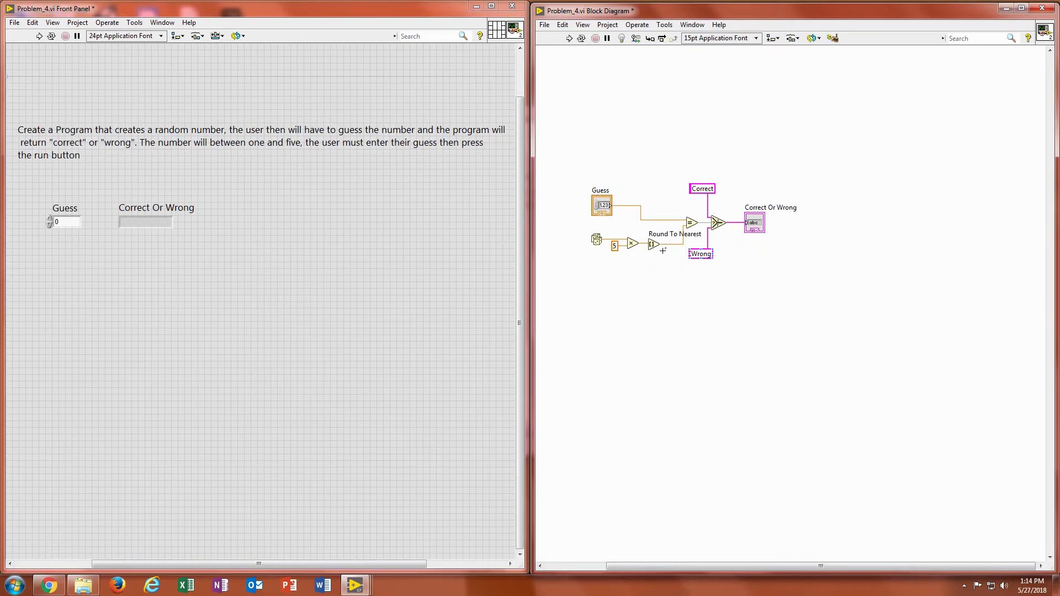
{"action": "left_click_drag", "start_coordinate": [674, 234], "coordinate": [651, 279]}
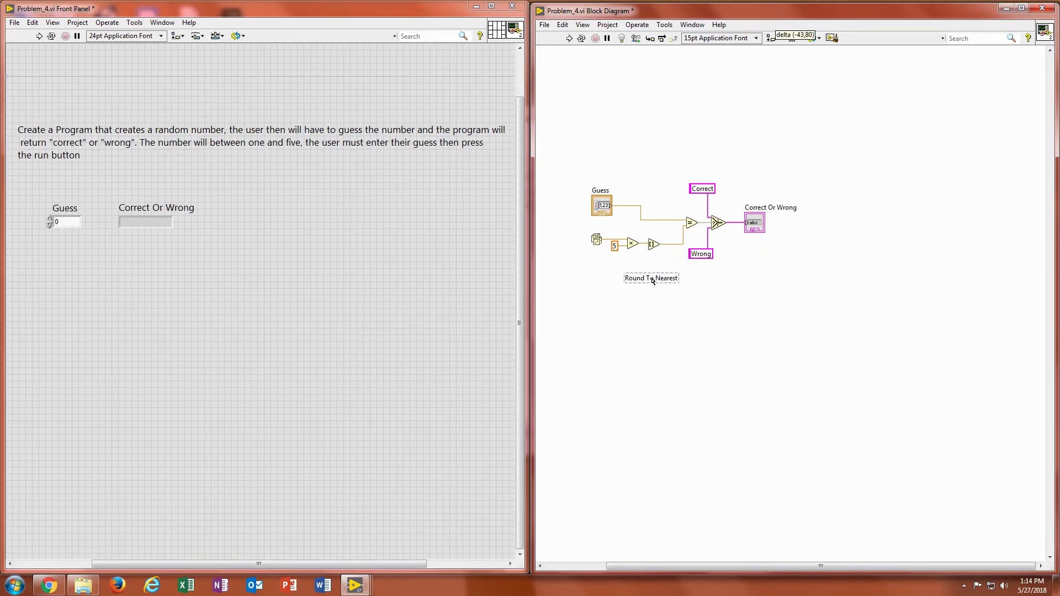
{"action": "left_click_drag", "start_coordinate": [650, 278], "coordinate": [653, 255]}
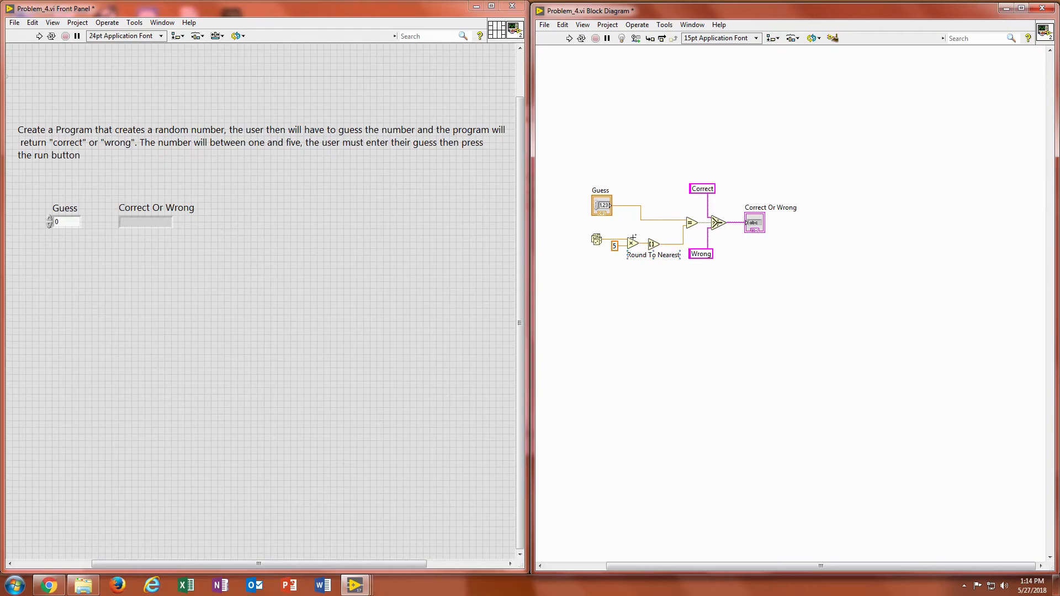
{"action": "mouse_move", "coordinate": [660, 266]}
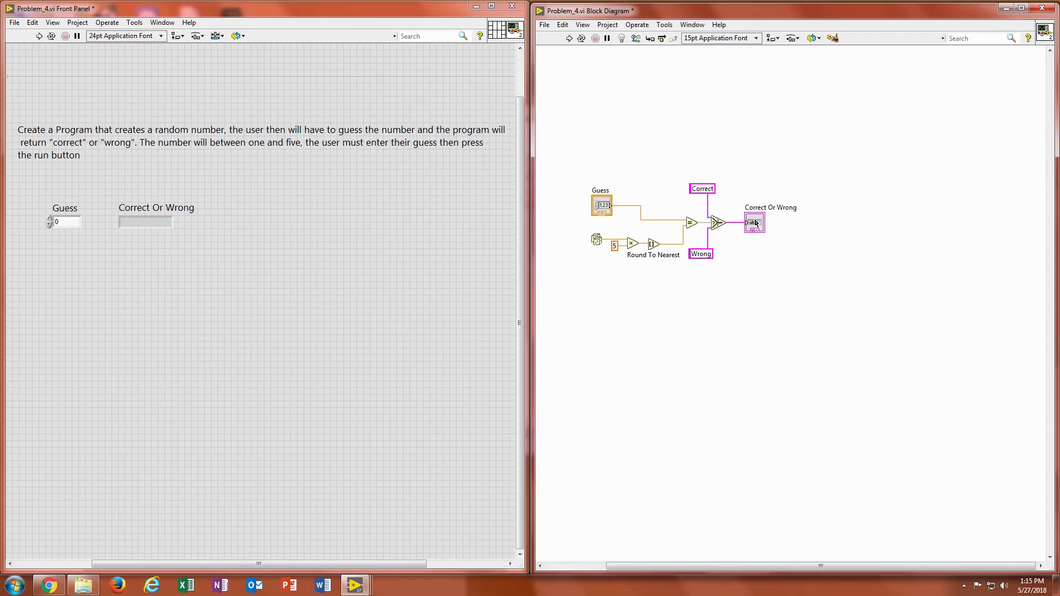
Enter a Guess of 4 and run Problem_4 twice, getting Wrong then Correct
{"action": "left_click", "coordinate": [700, 253]}
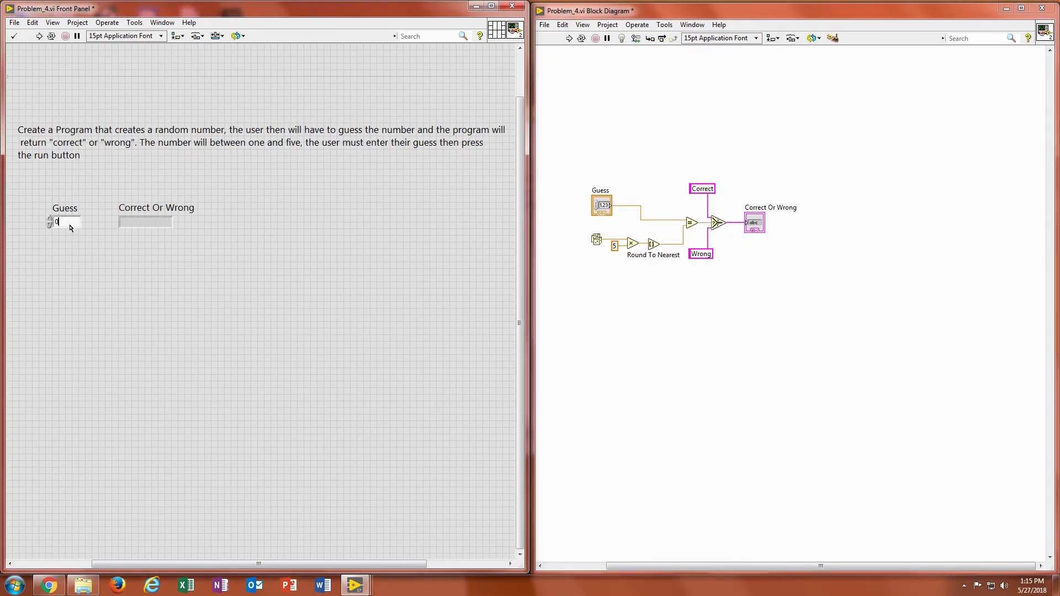
{"action": "type", "text": "4"}
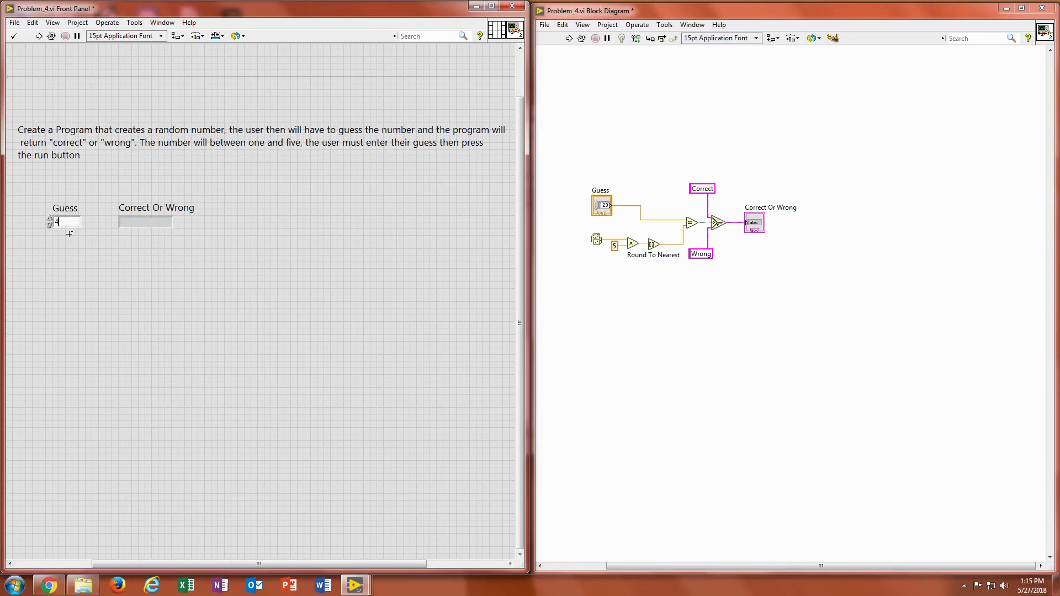
{"action": "left_click", "coordinate": [37, 36]}
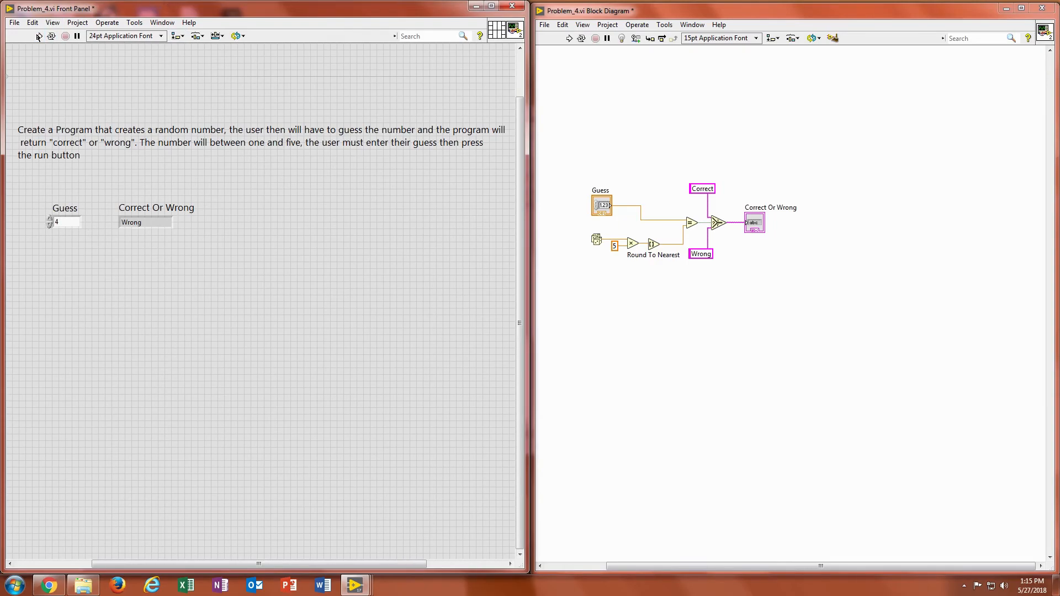
{"action": "left_click", "coordinate": [39, 36]}
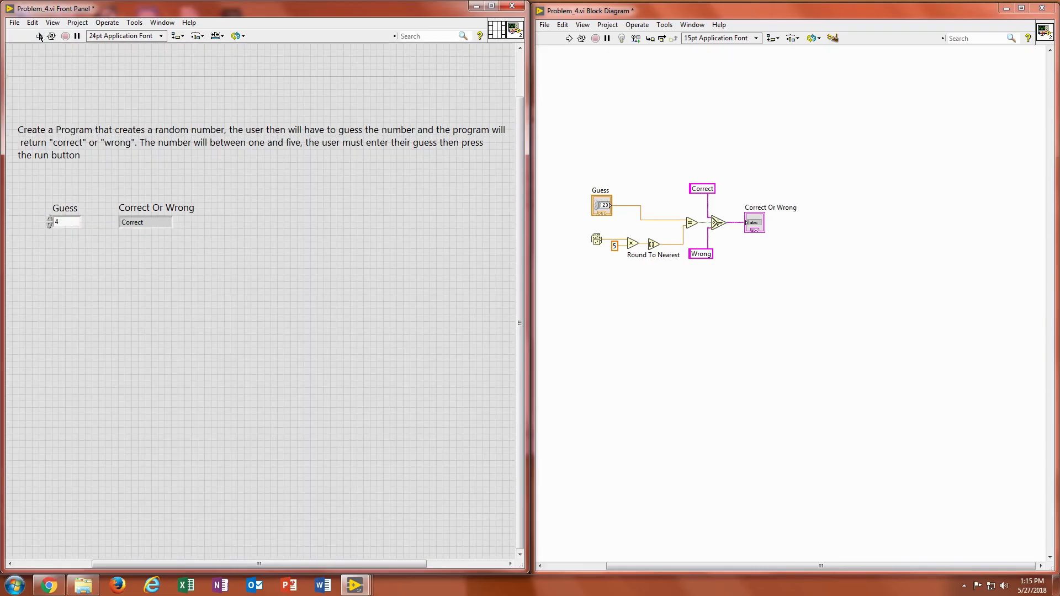